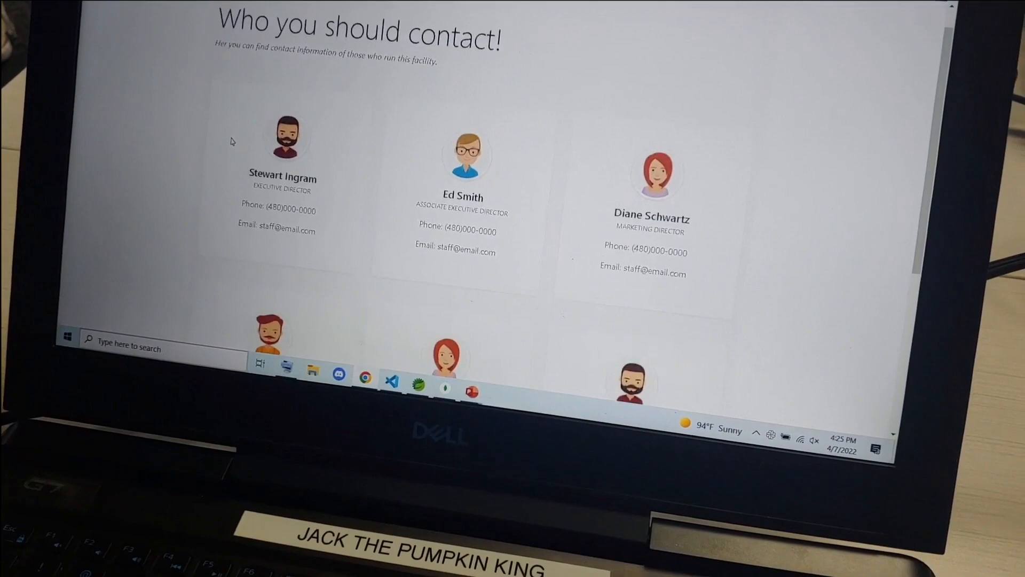
Log into the community account and bring up the Work Orders list from the option tiles
scroll("down", 3)
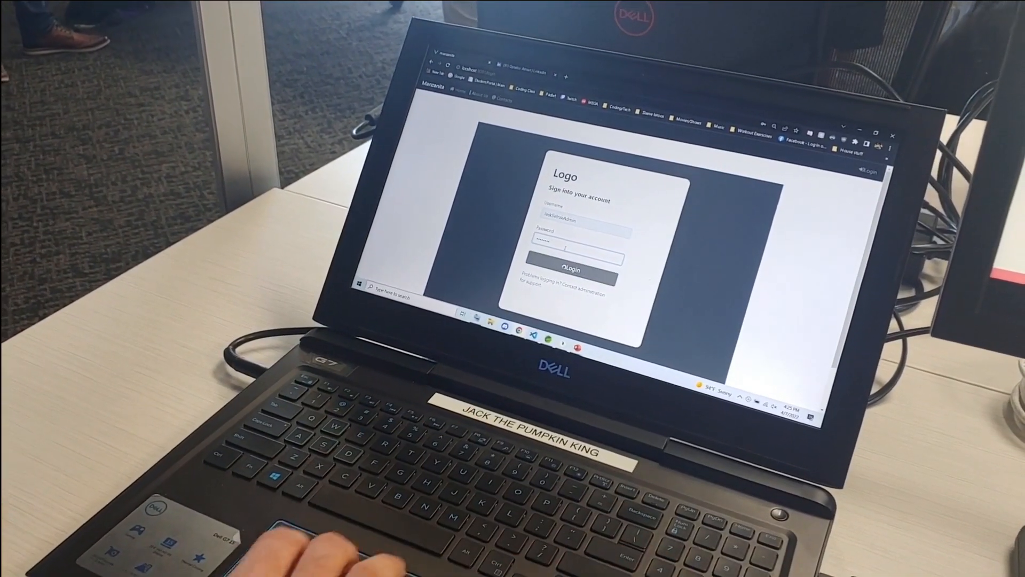
left_click(569, 268)
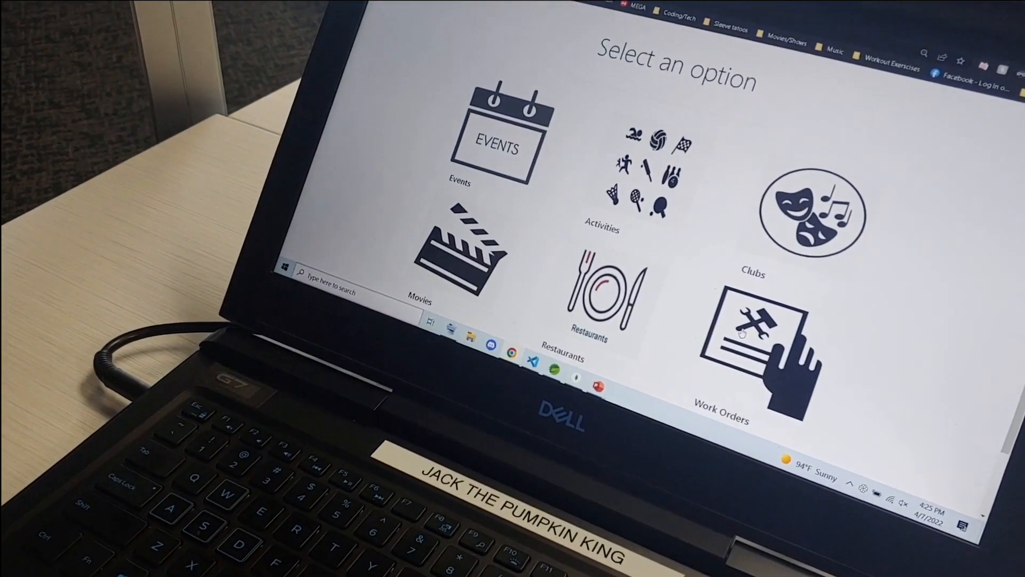
left_click(753, 340)
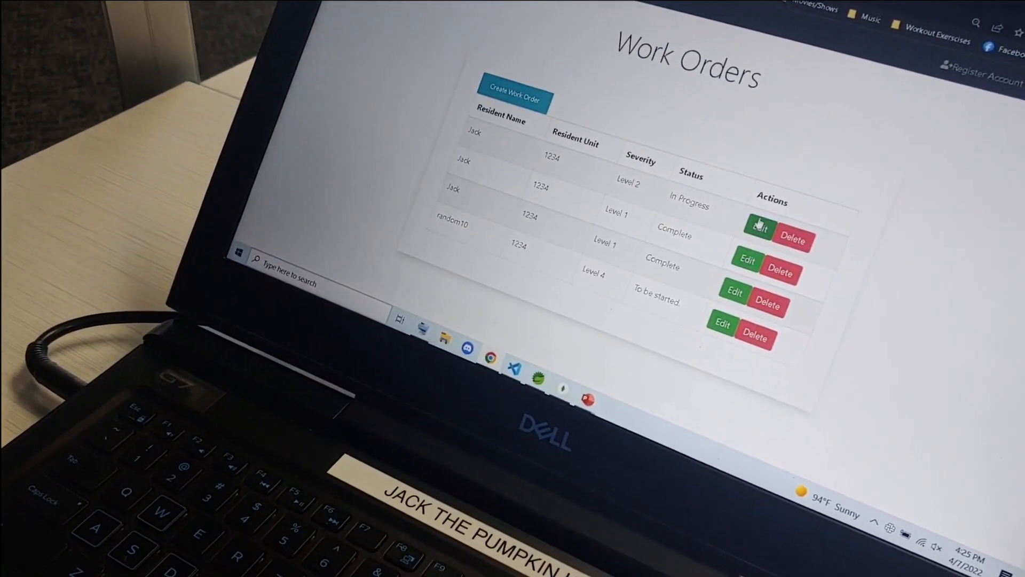
left_click(759, 228)
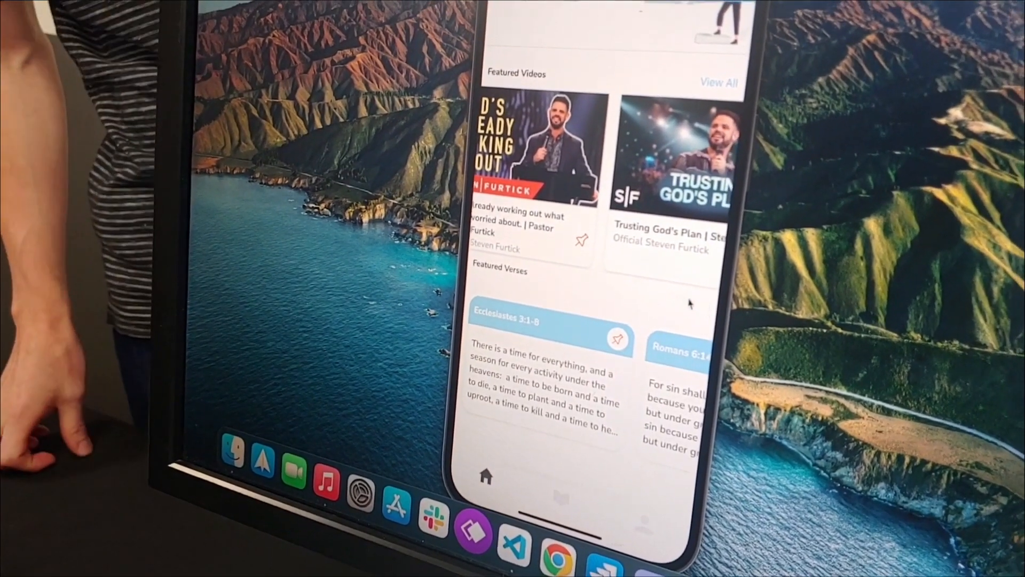
Scroll the Steepl home screen past the featured videos to the generated Bible verse cards
scroll("down", 3)
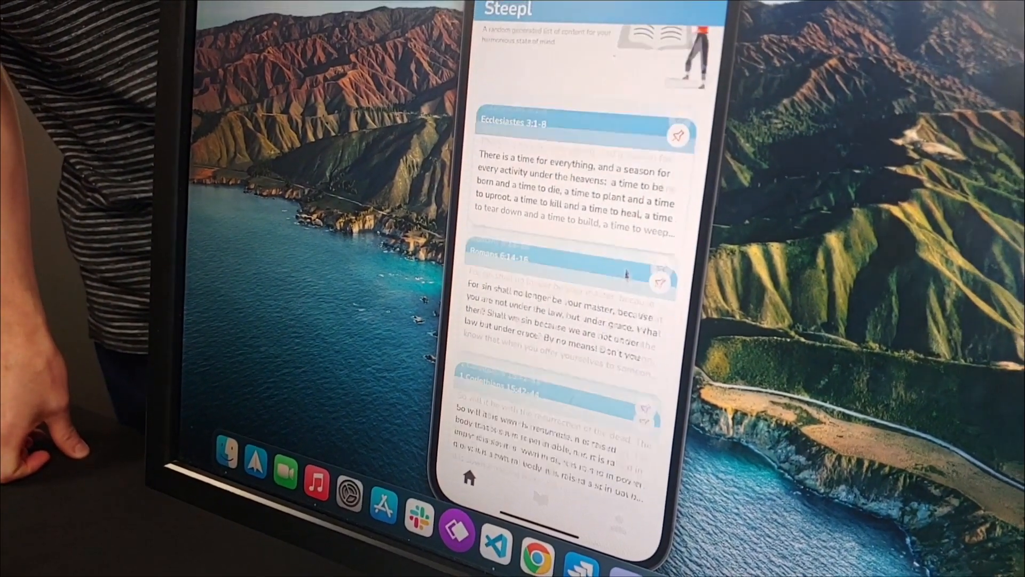
scroll("down", 3)
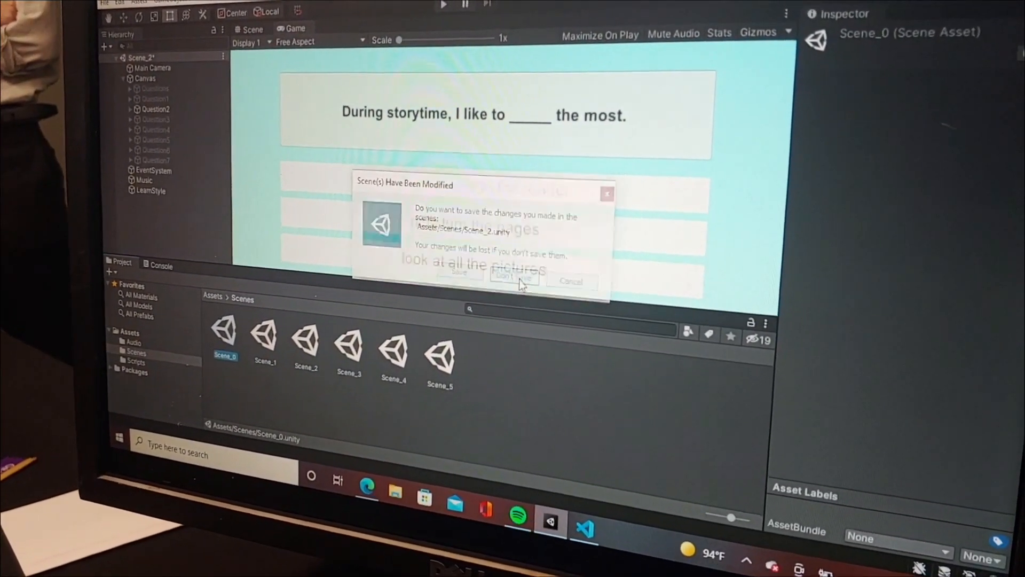
Discard Scene_2's unsaved changes, reopen it, and expand Canvas to reveal the Questions object
left_click(514, 280)
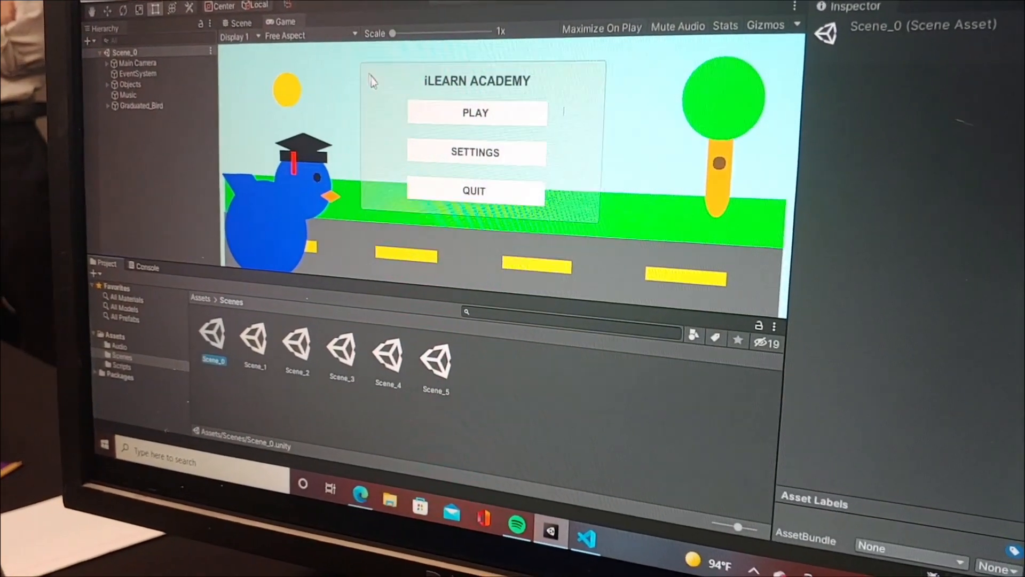
left_click(435, 6)
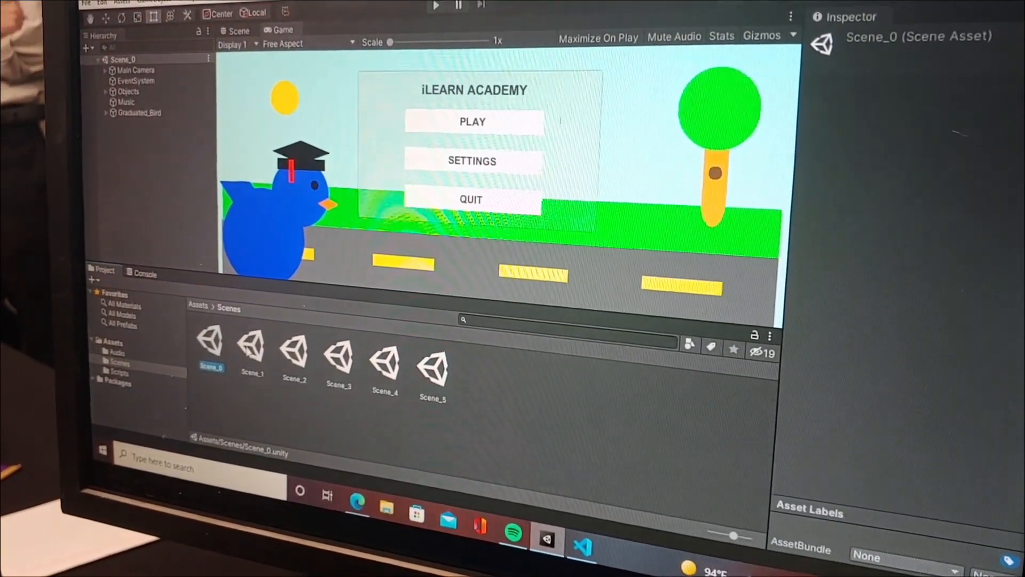
double_click(252, 350)
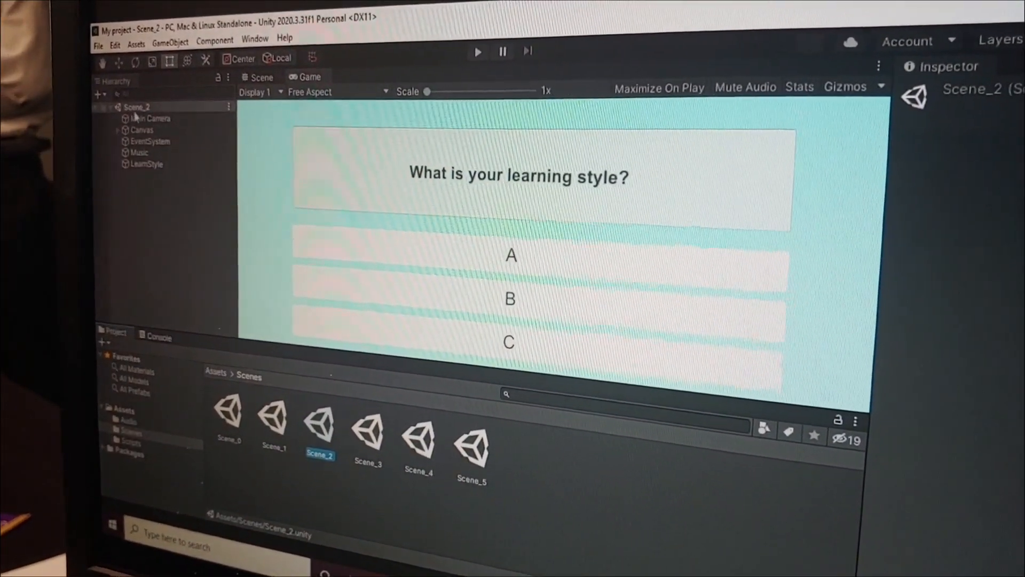
left_click(124, 124)
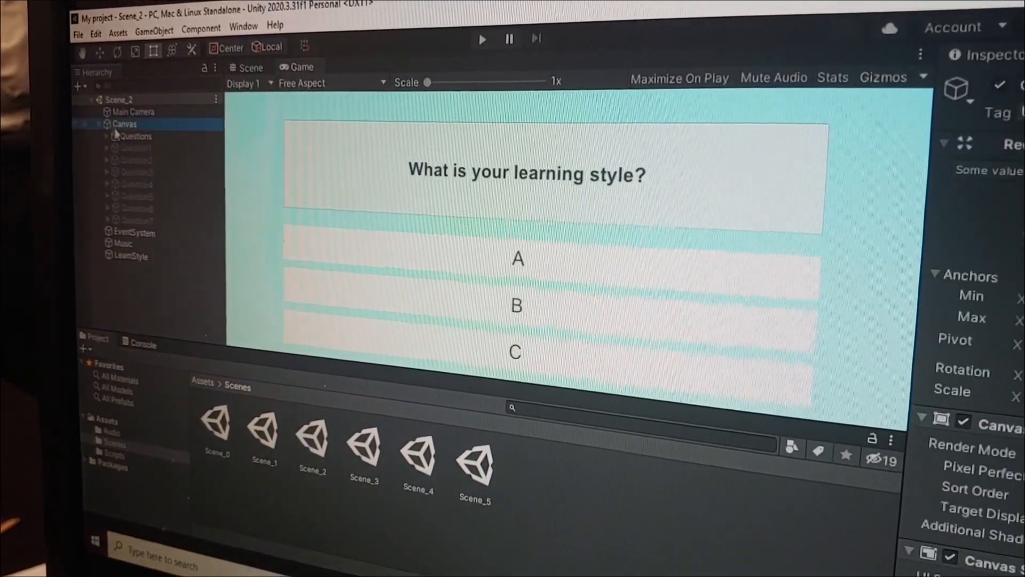